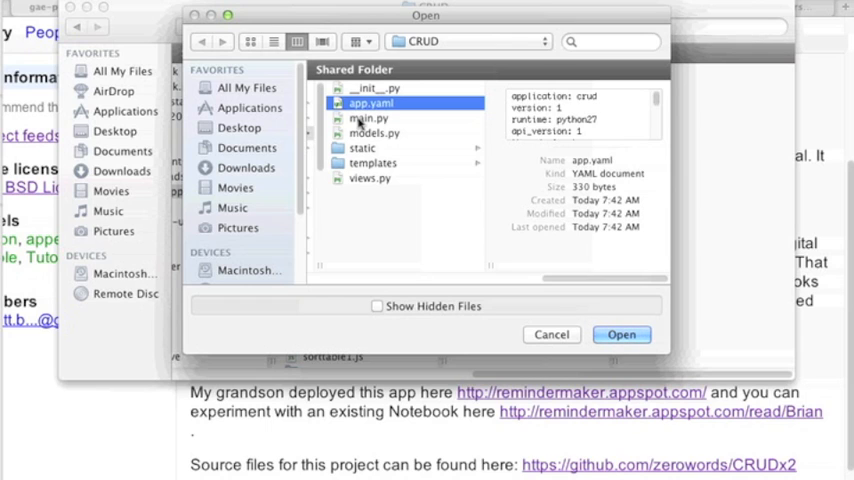
Open app.yaml from the CRUD project folder.
{"action": "left_click", "coordinate": [369, 178]}
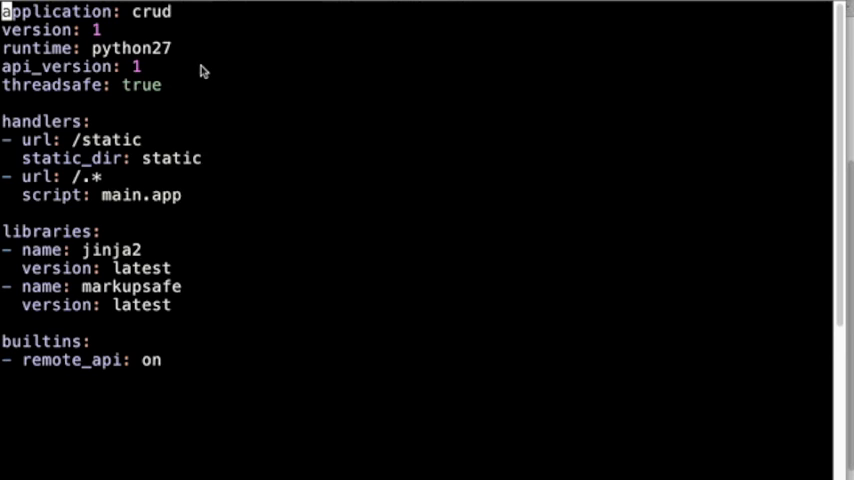
{"action": "mouse_move", "coordinate": [135, 208]}
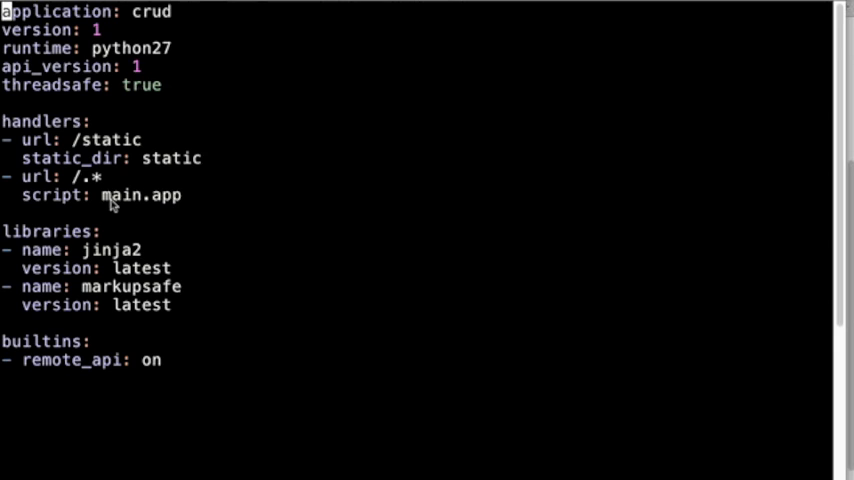
{"action": "mouse_move", "coordinate": [170, 200]}
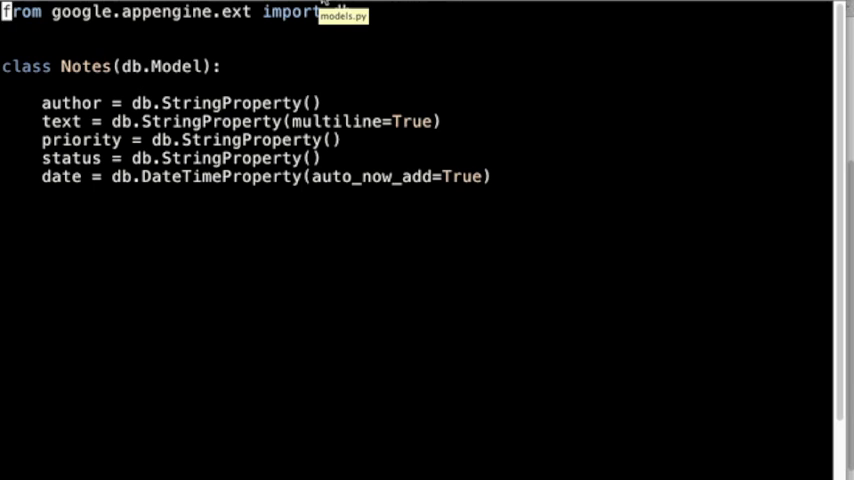
Complete the 'from google.appengine.ext import db' line in models.py.
{"action": "type", "text": "db"}
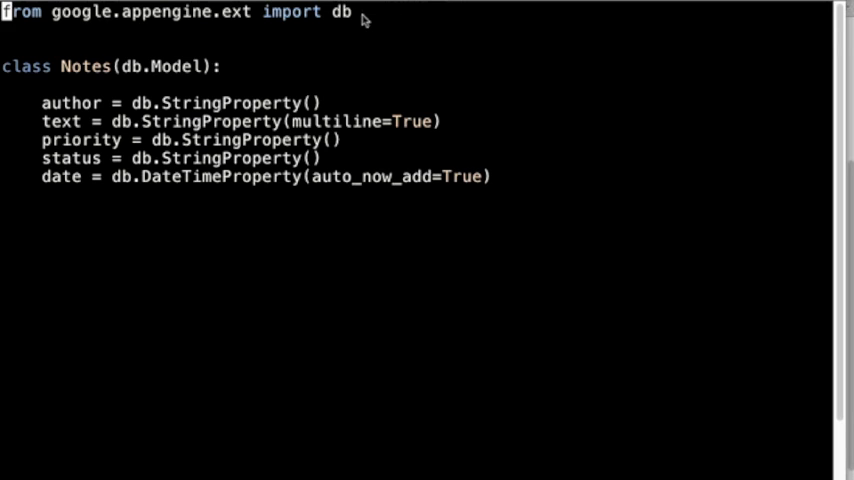
{"action": "mouse_move", "coordinate": [290, 50]}
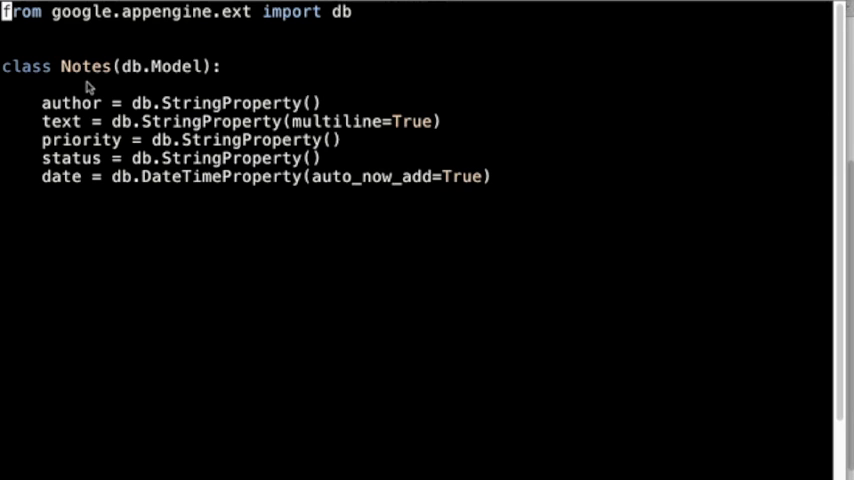
{"action": "mouse_move", "coordinate": [80, 107]}
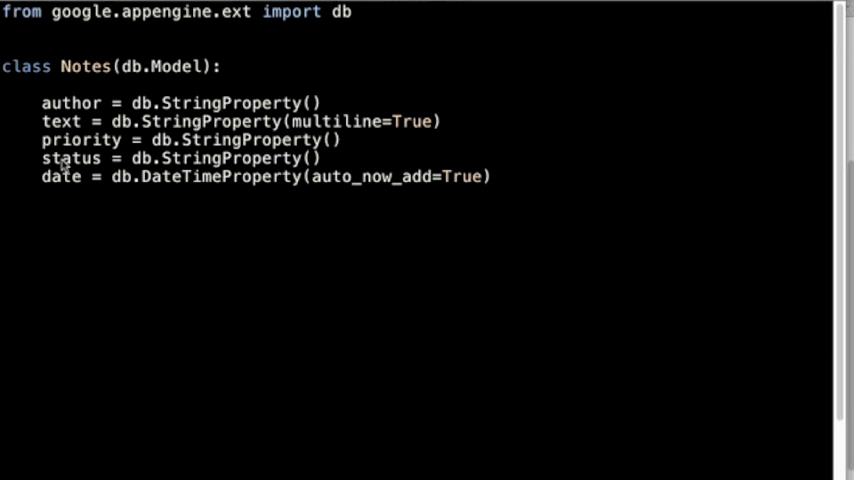
{"action": "mouse_move", "coordinate": [60, 170]}
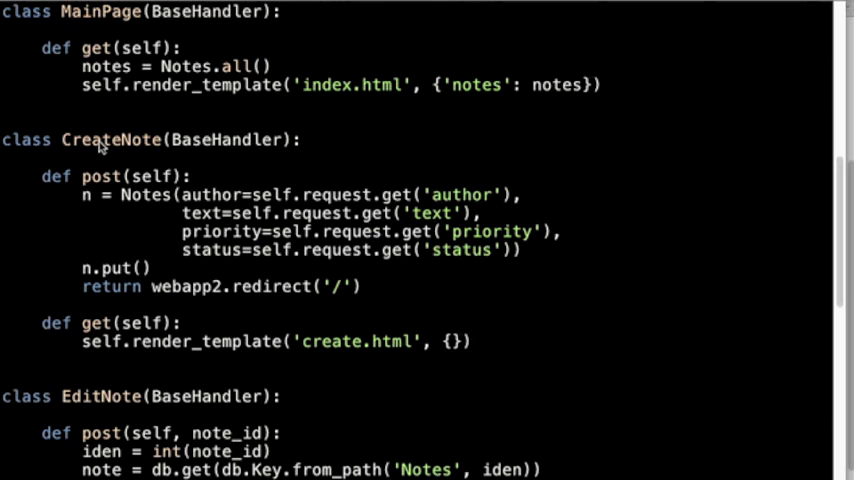
{"action": "mouse_move", "coordinate": [100, 150]}
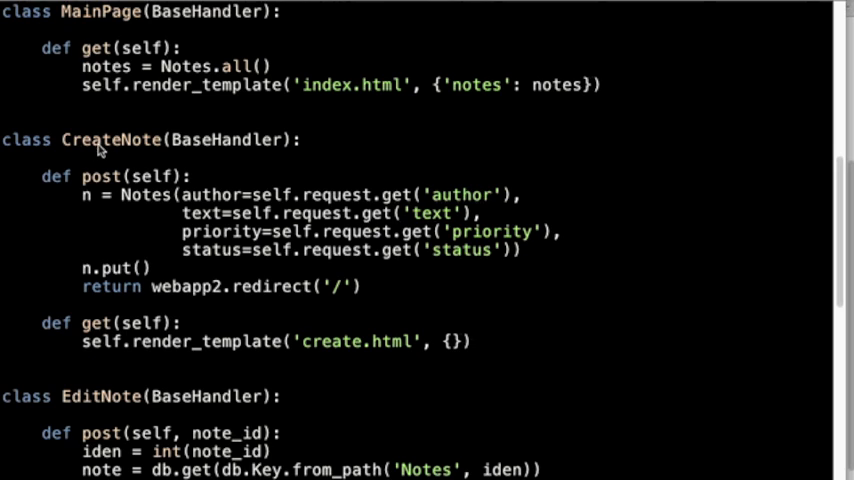
{"action": "mouse_move", "coordinate": [135, 400]}
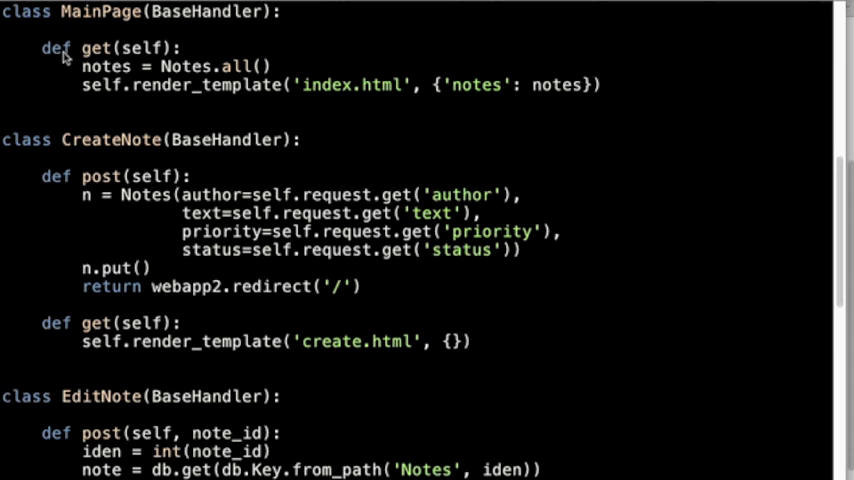
{"action": "mouse_move", "coordinate": [102, 57]}
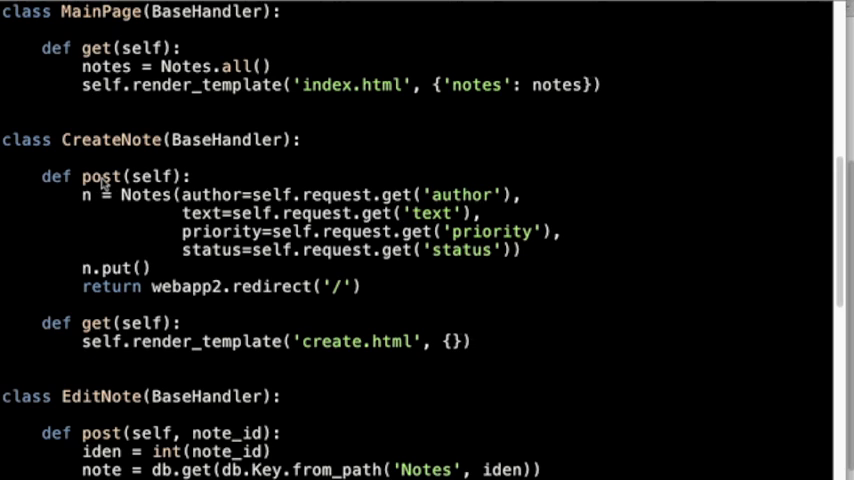
{"action": "mouse_move", "coordinate": [105, 50]}
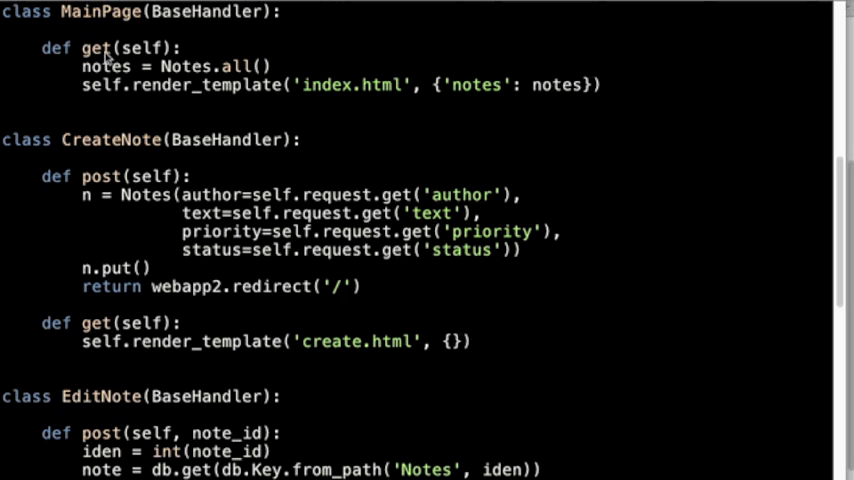
Scroll views.py down to the MainPage, CreateNote and EditNote handler classes.
{"action": "scroll", "scroll_direction": "down", "scroll_amount": 3}
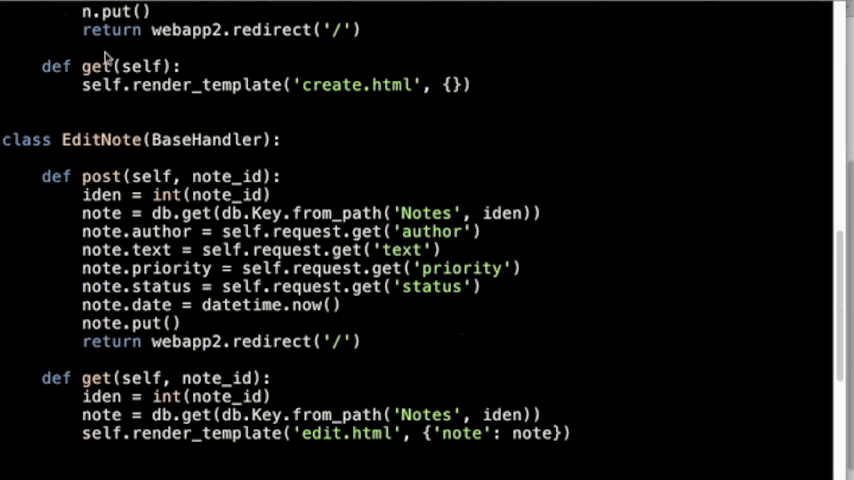
{"action": "scroll", "scroll_direction": "down", "scroll_amount": 3}
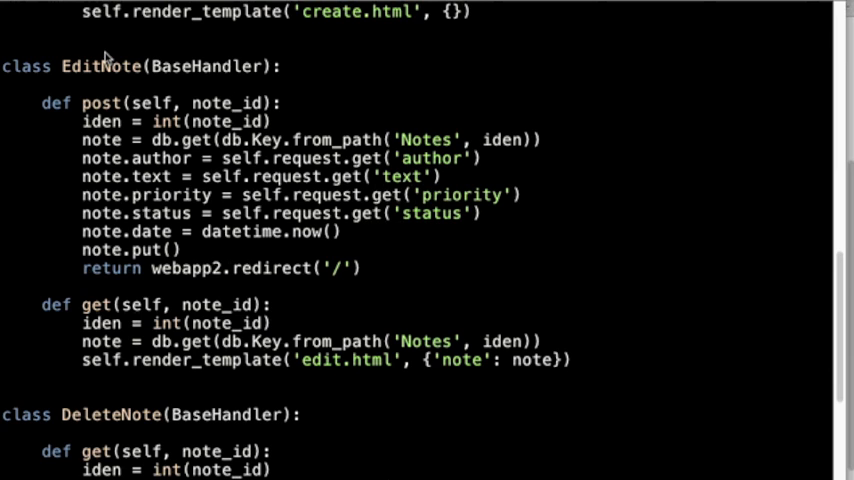
{"action": "scroll", "scroll_direction": "up", "scroll_amount": 3}
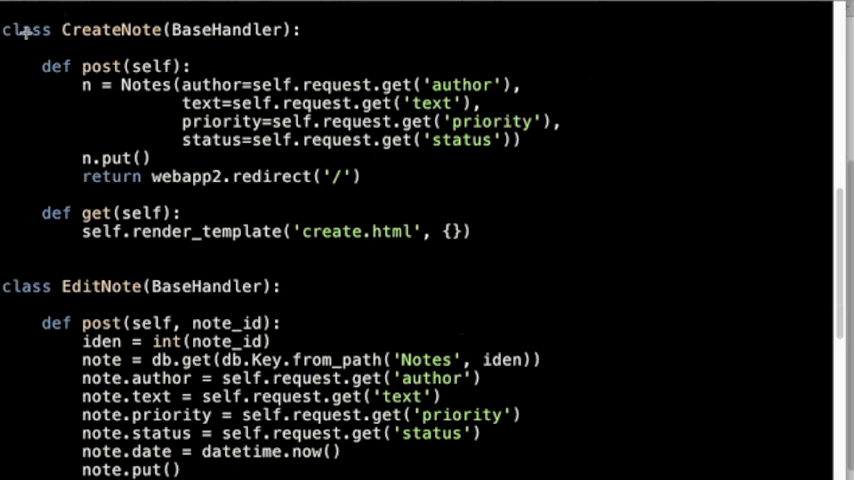
{"action": "scroll", "scroll_direction": "up", "scroll_amount": 3}
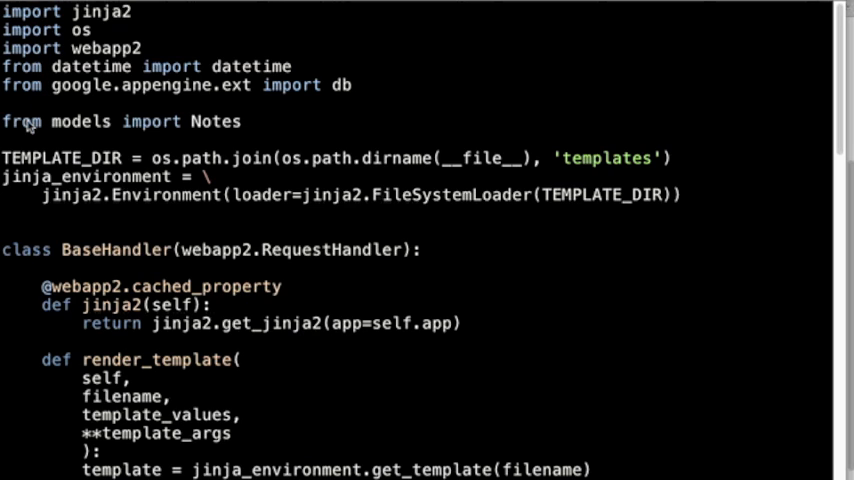
{"action": "double_click", "coordinate": [18, 121]}
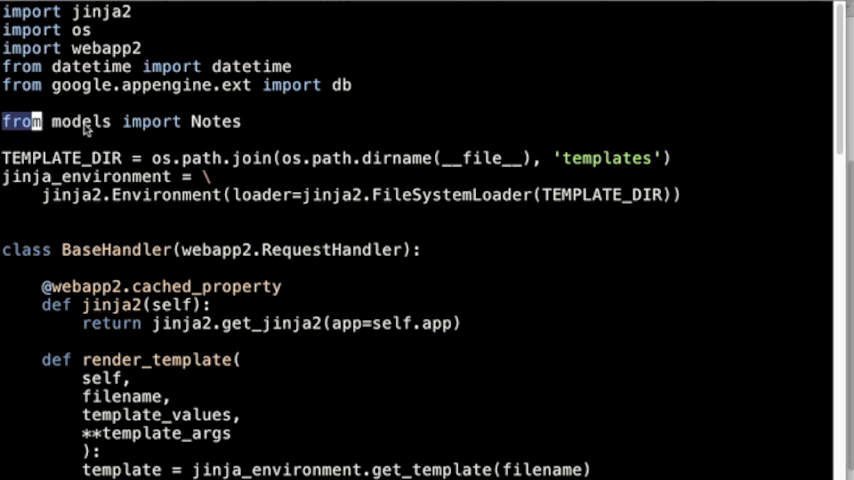